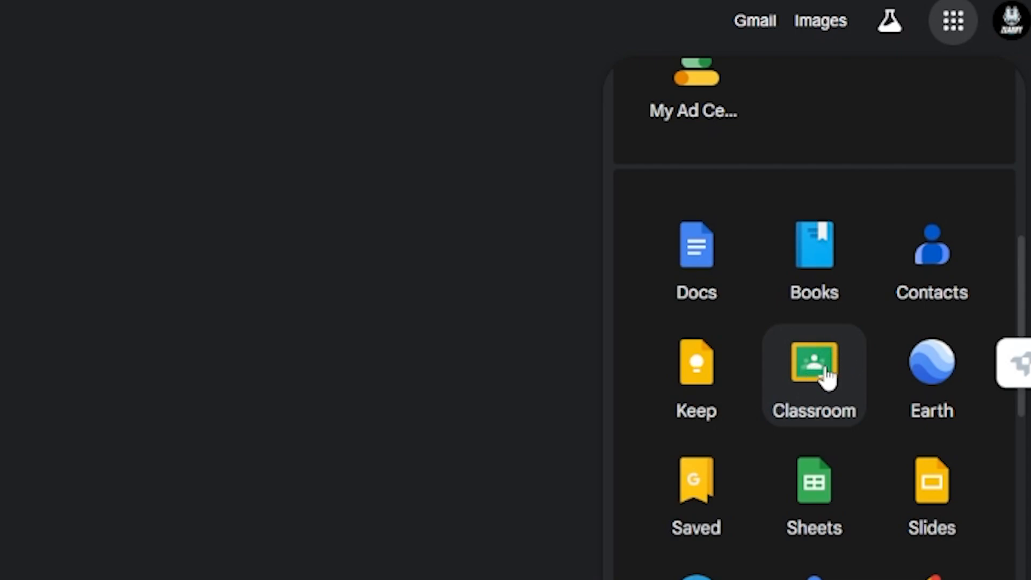
Step: Launch Google Classroom from the Google apps launcher on Google Search
click(813, 362)
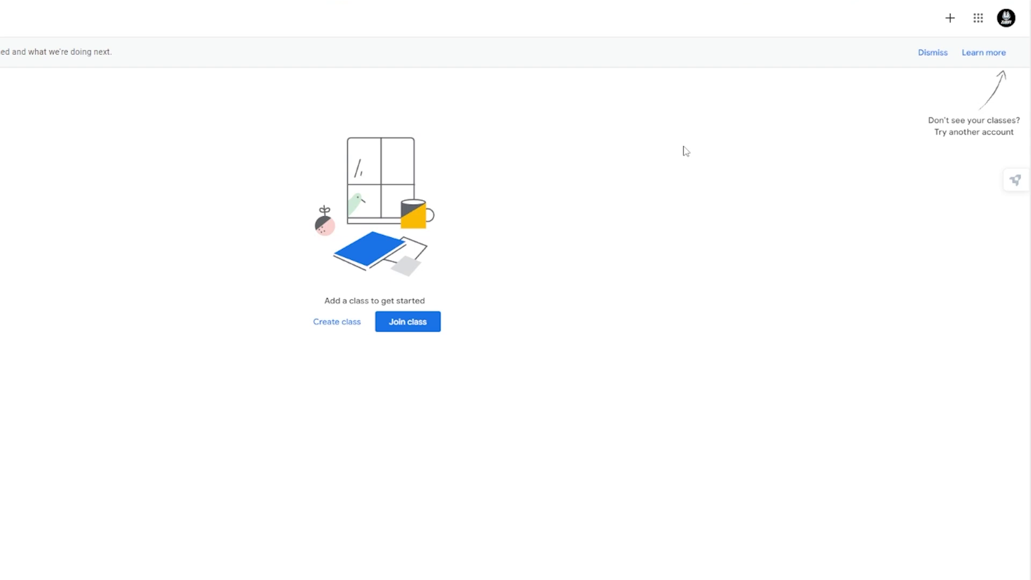
mouse_move(949, 18)
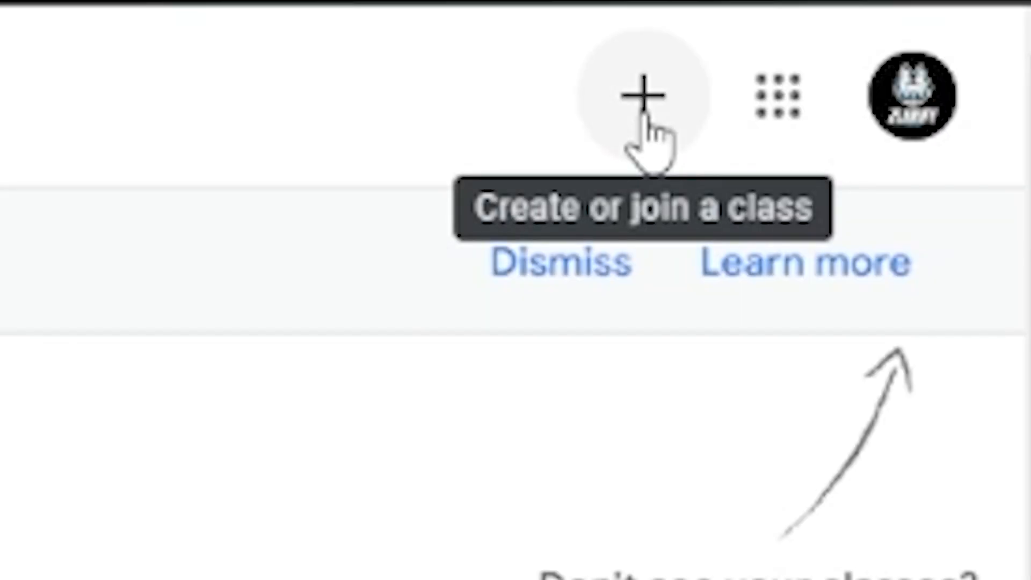
Step: Create a class named 'test class', accepting the personal-account notice
click(641, 92)
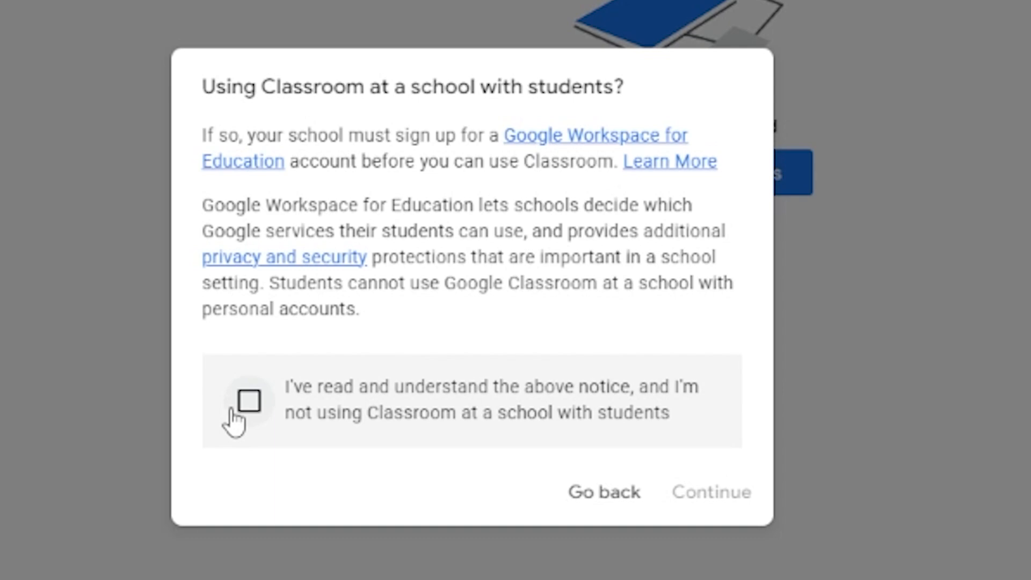
mouse_move(253, 421)
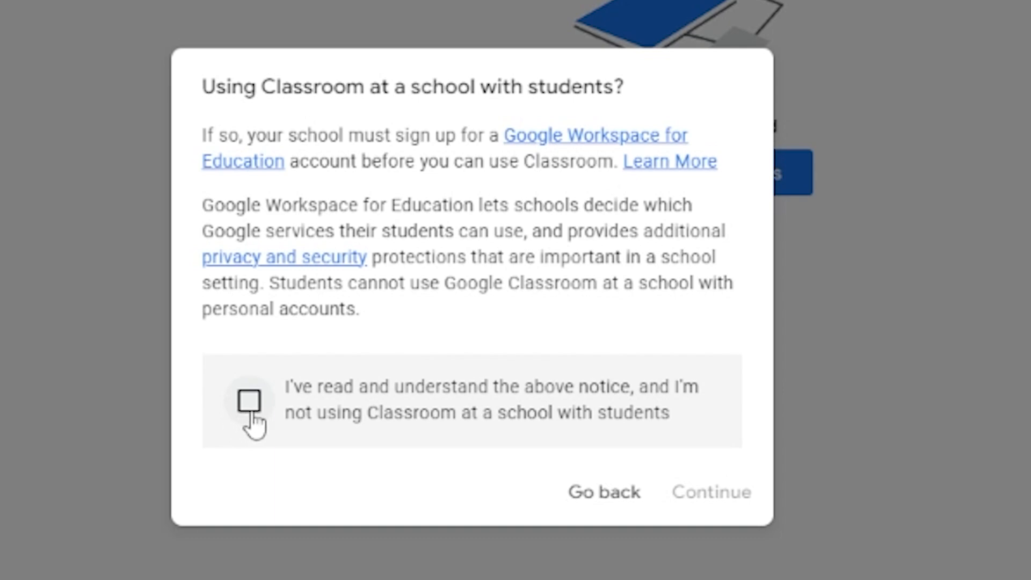
click(248, 401)
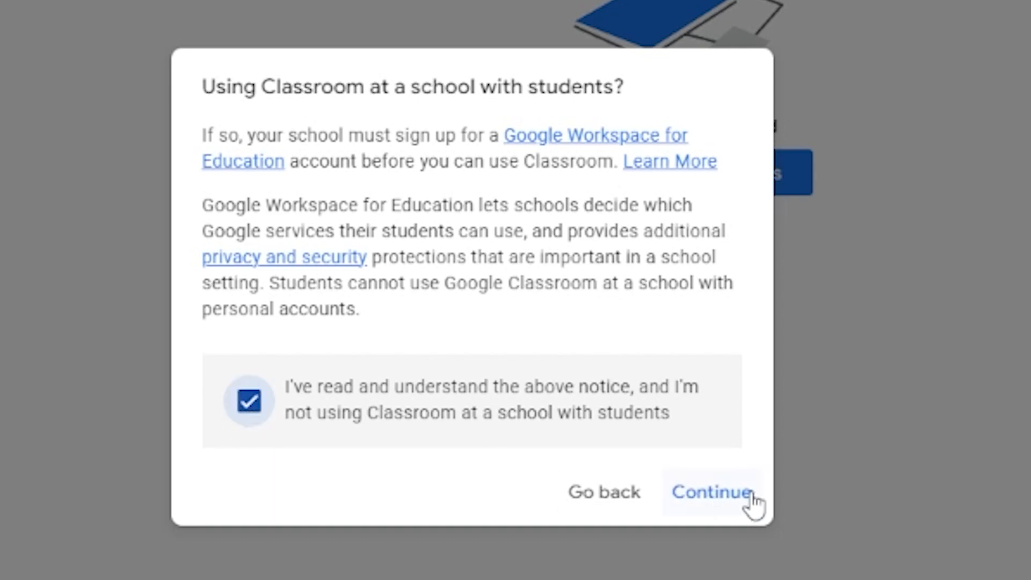
click(712, 492)
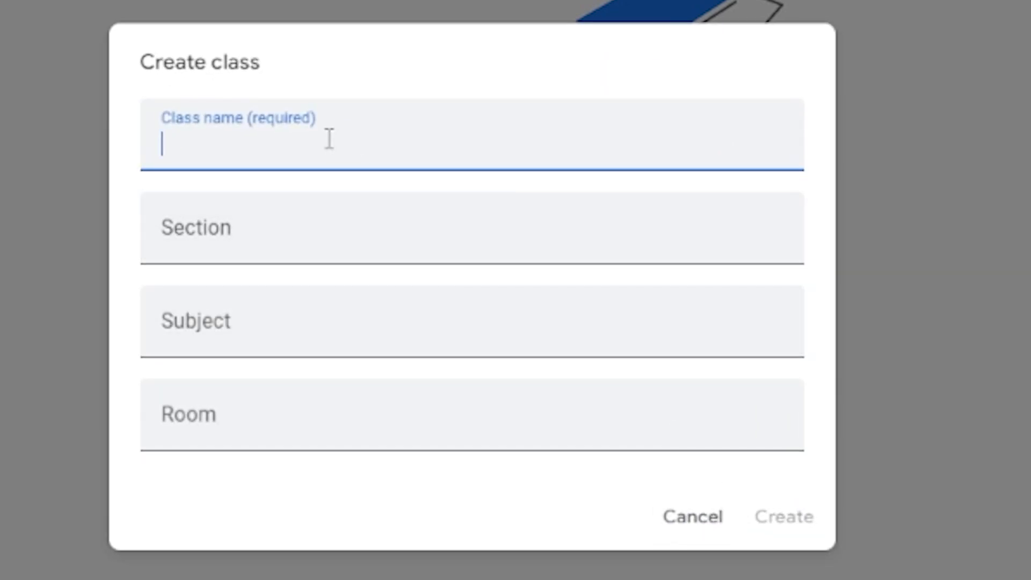
text(test class)
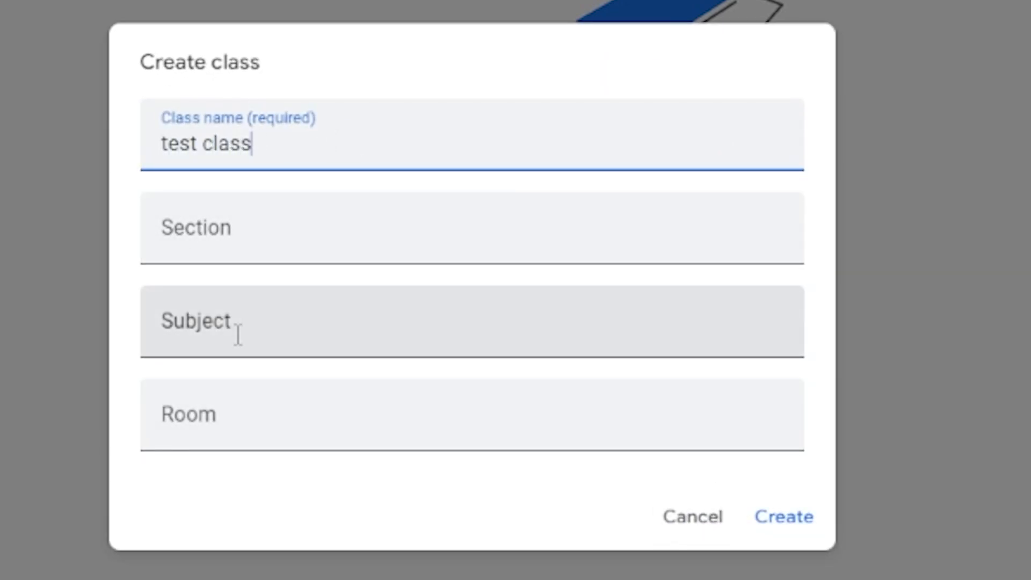
click(783, 516)
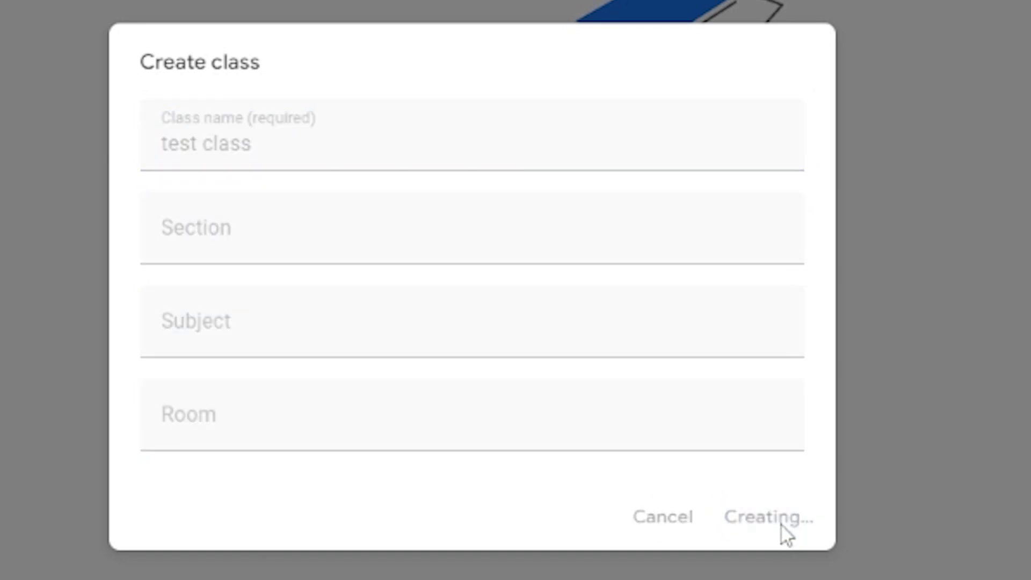
click(766, 517)
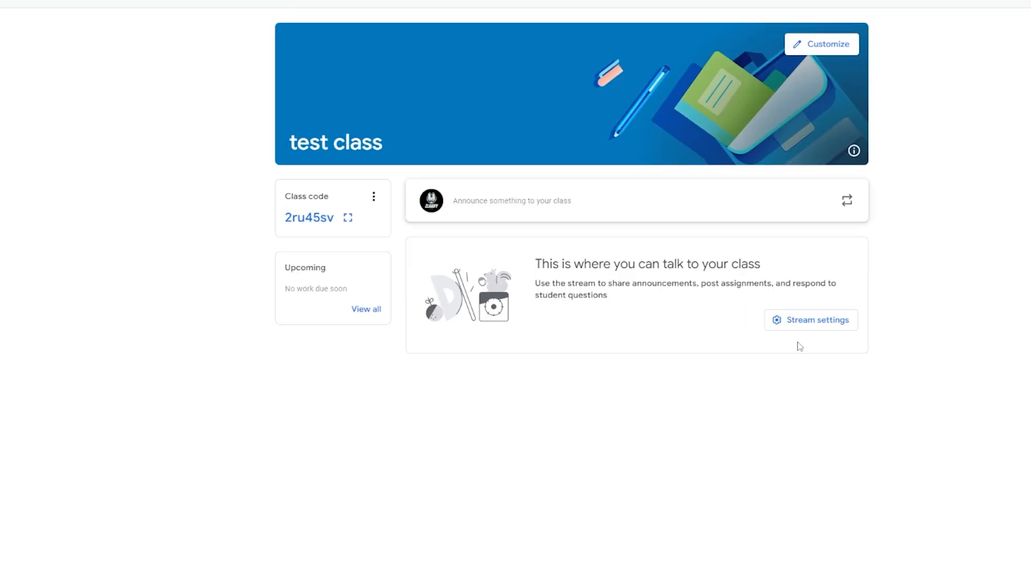